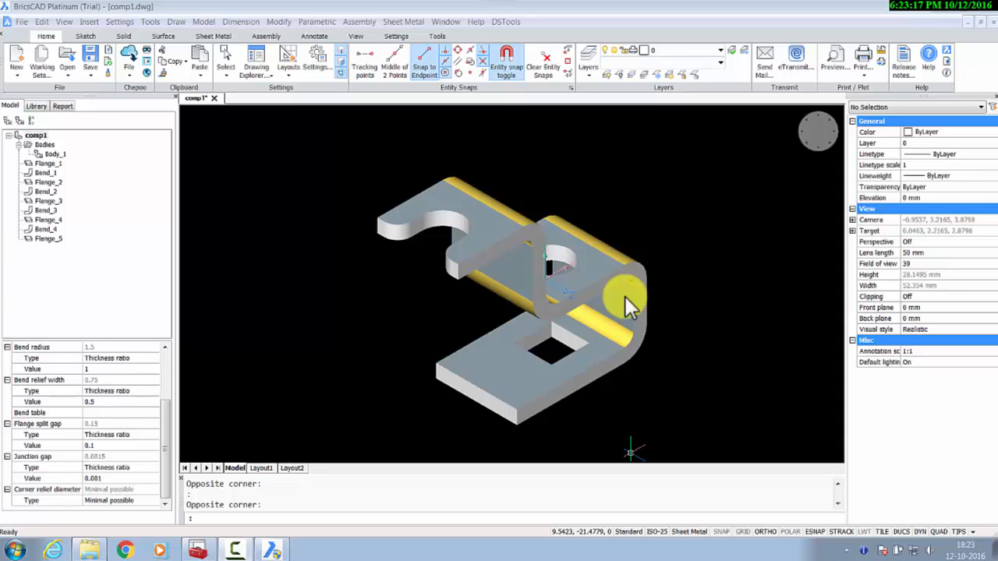
pyautogui.moveTo(405, 22)
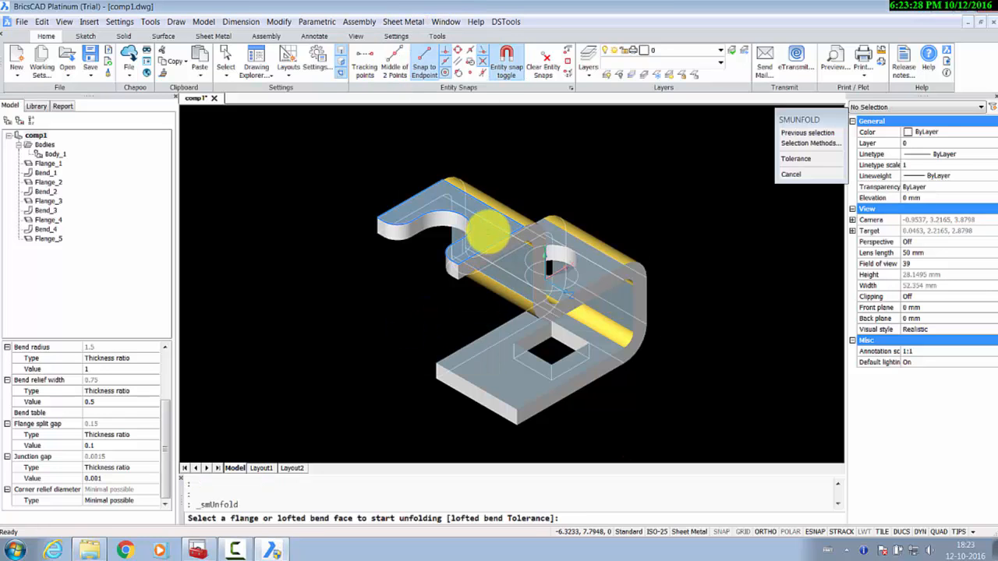
# - Unfold the bent sheet-metal part from a flange face into the flat pattern comp1_unfold
pyautogui.click(486, 230)
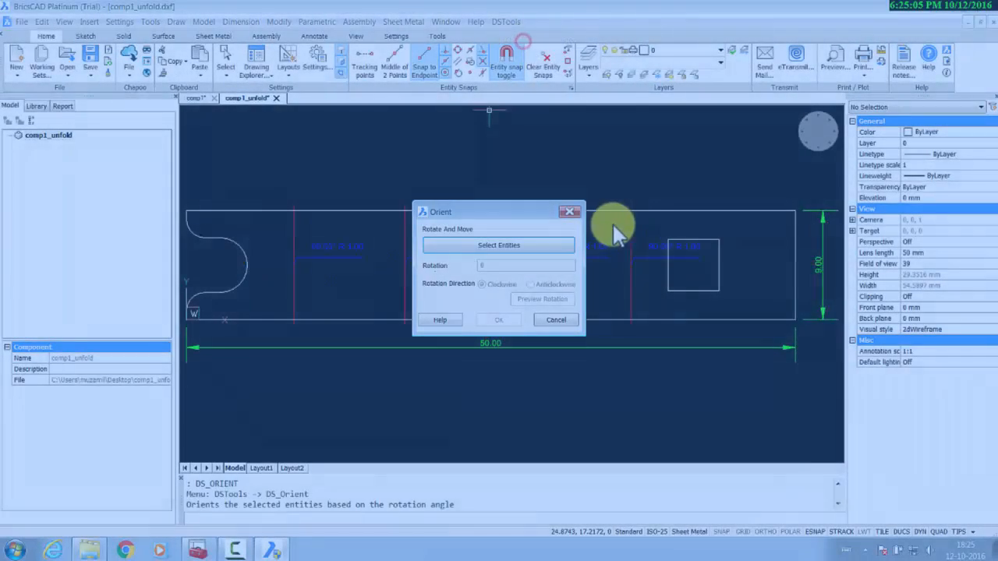
# - Orient all flat-pattern entities by 90 degrees so the part stands upright
pyautogui.click(499, 245)
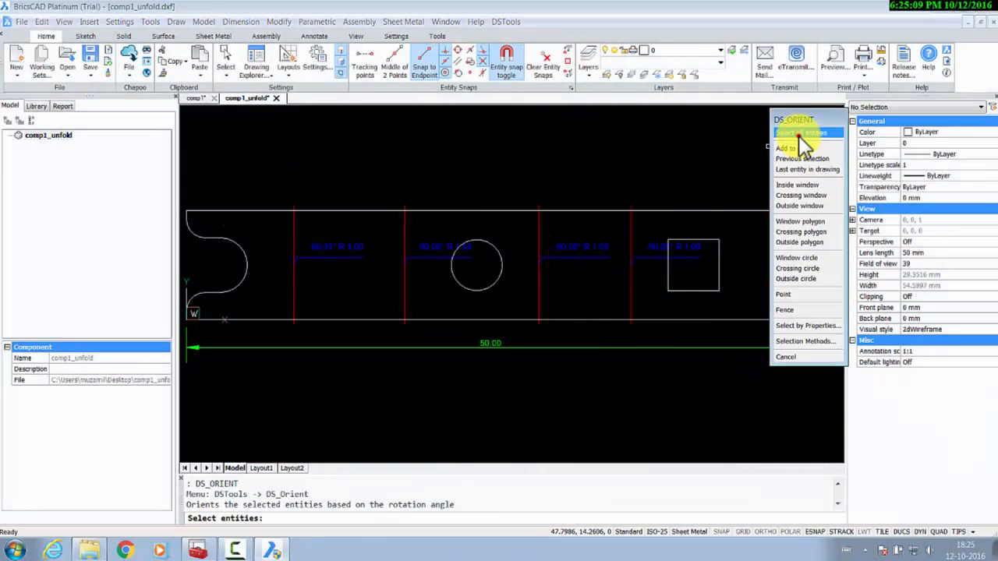
pyautogui.click(802, 133)
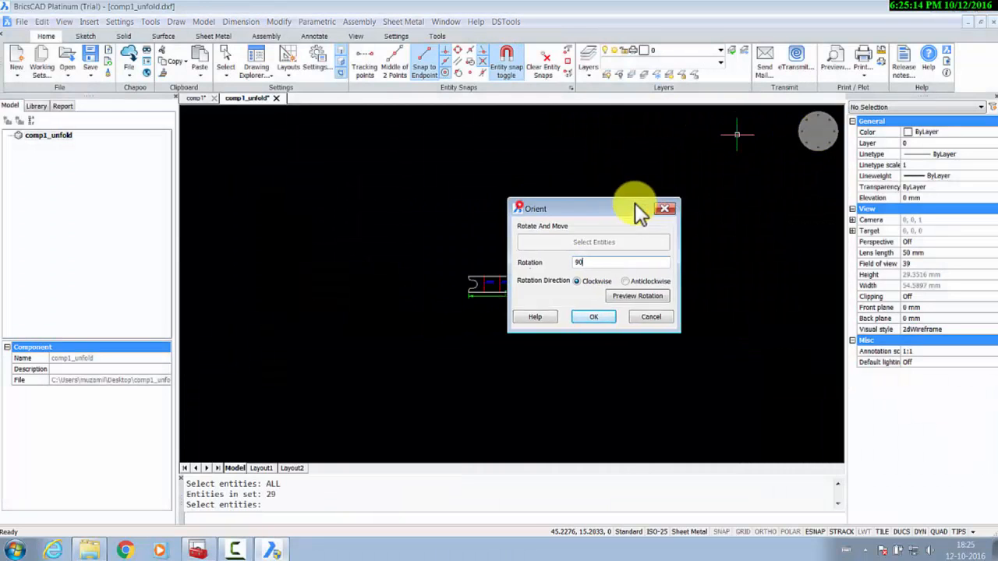
pyautogui.moveTo(574, 209); pyautogui.dragTo(711, 212)
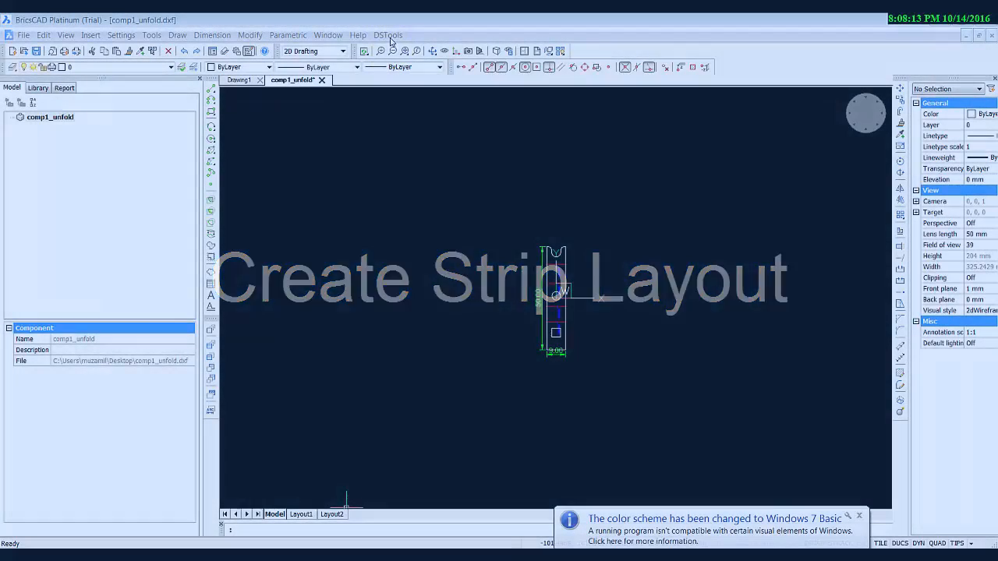
# - Create a strip layout from the flat part with web gaps 2, margins 5 and pitch 12
pyautogui.click(387, 35)
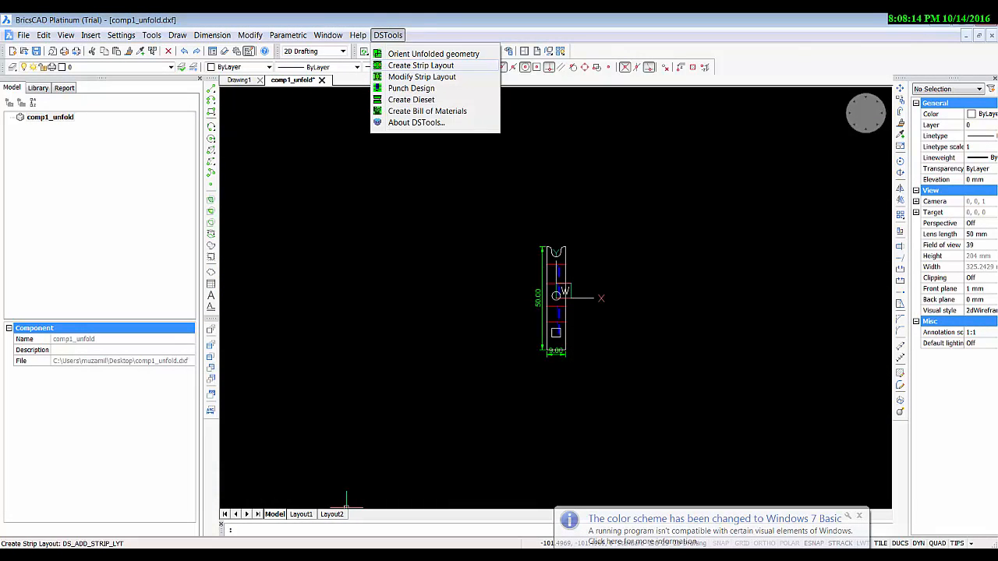
pyautogui.click(421, 66)
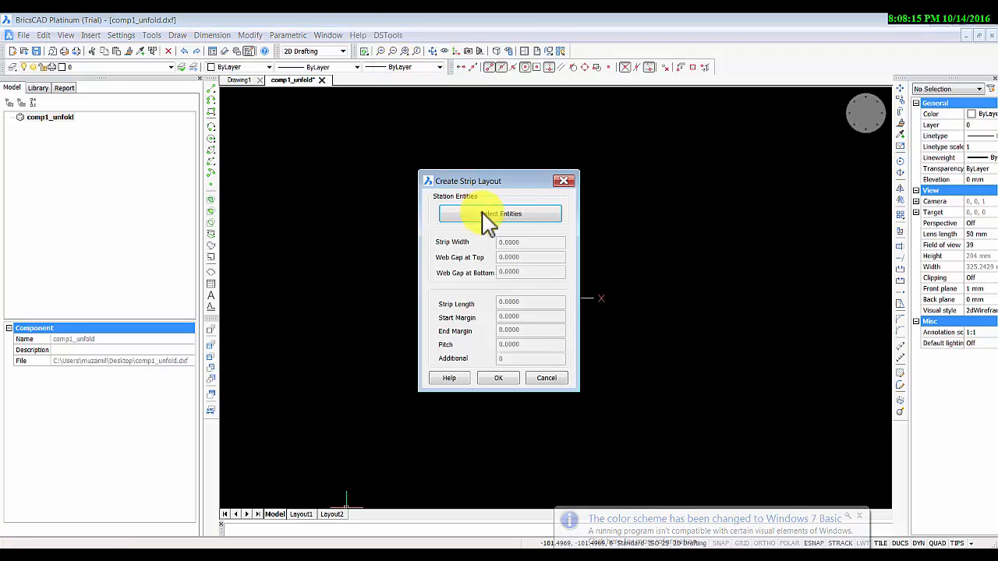
pyautogui.click(499, 212)
pyautogui.write('8')
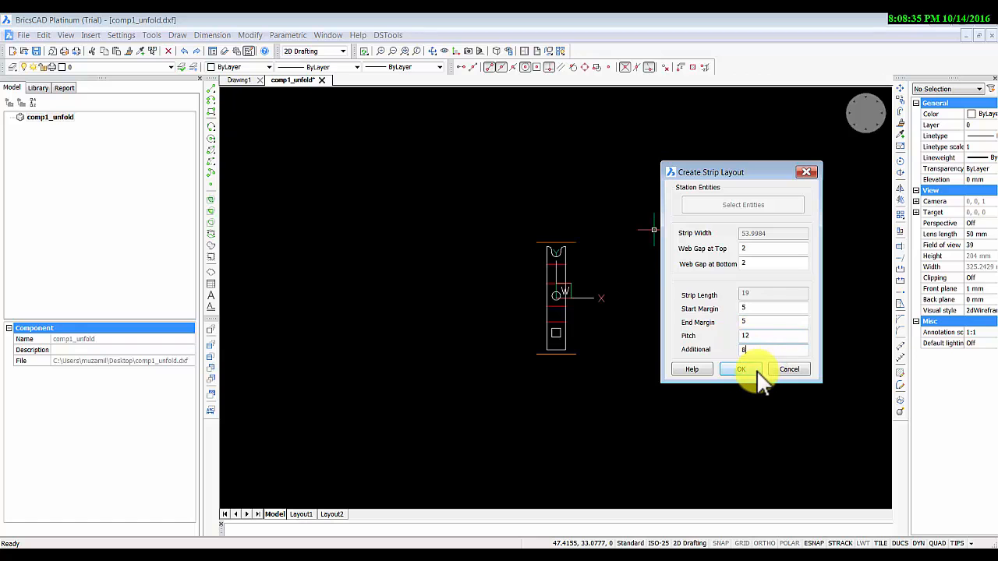
pyautogui.click(742, 368)
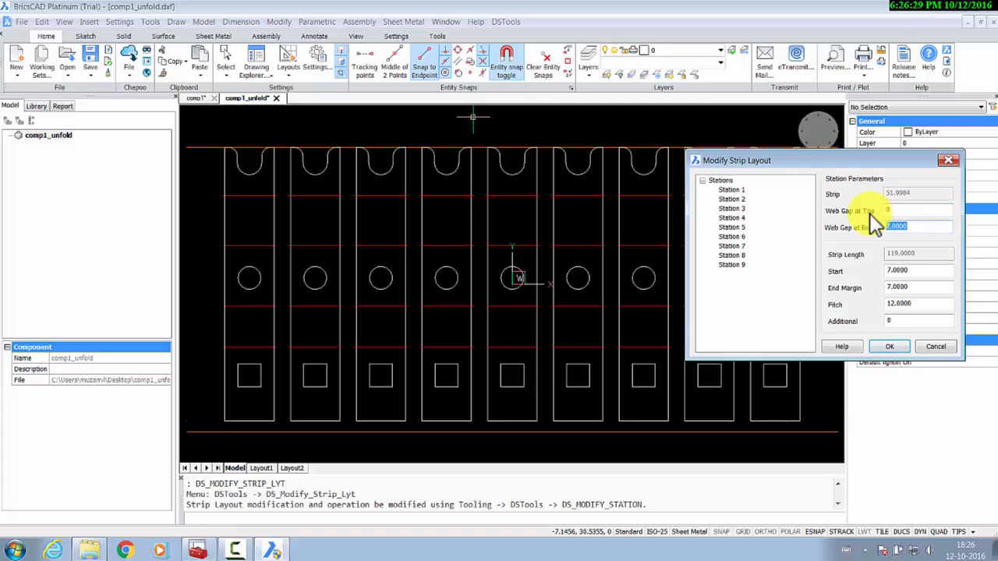
# - Modify the strip to web gaps 0, start 4, end margin 7 and 2 additional stations
pyautogui.click(916, 272)
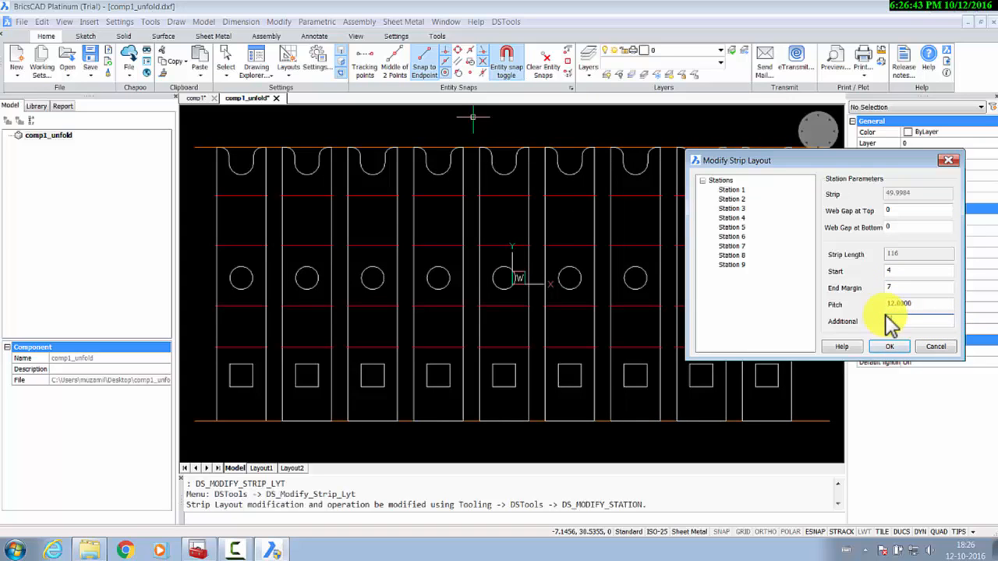
pyautogui.click(889, 346)
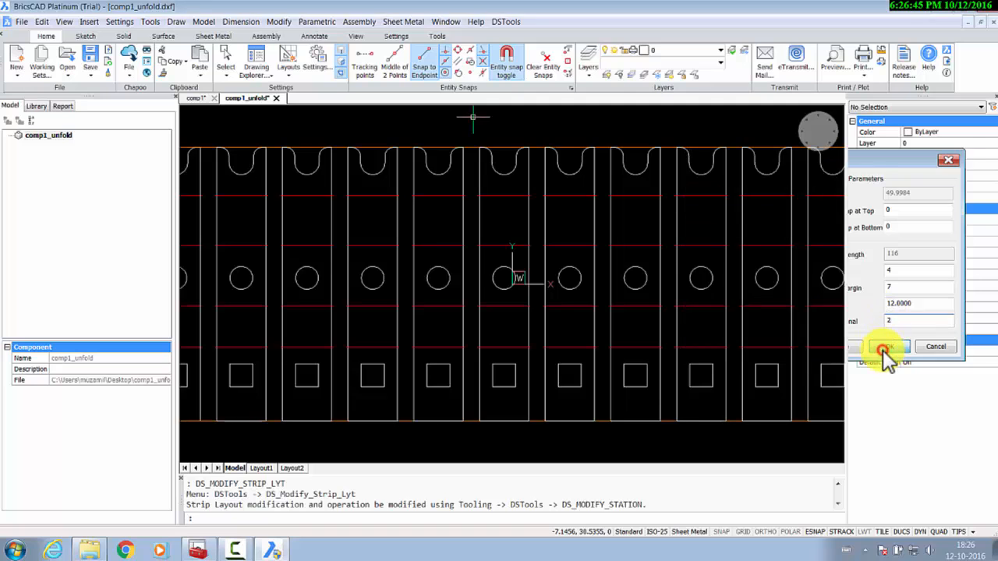
pyautogui.click(882, 346)
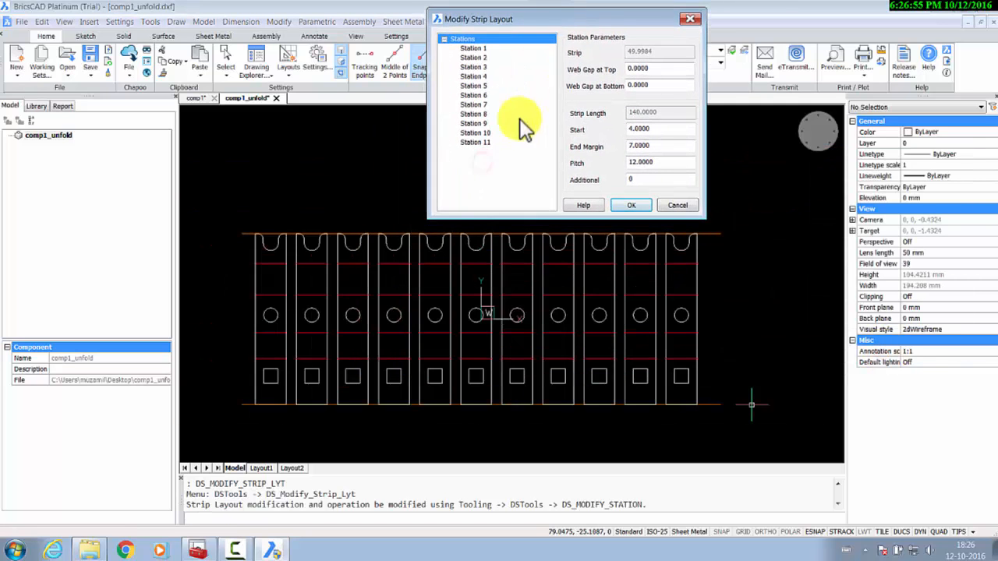
# - Insert two new stations after Station 6 in the strip layout
pyautogui.click(474, 103)
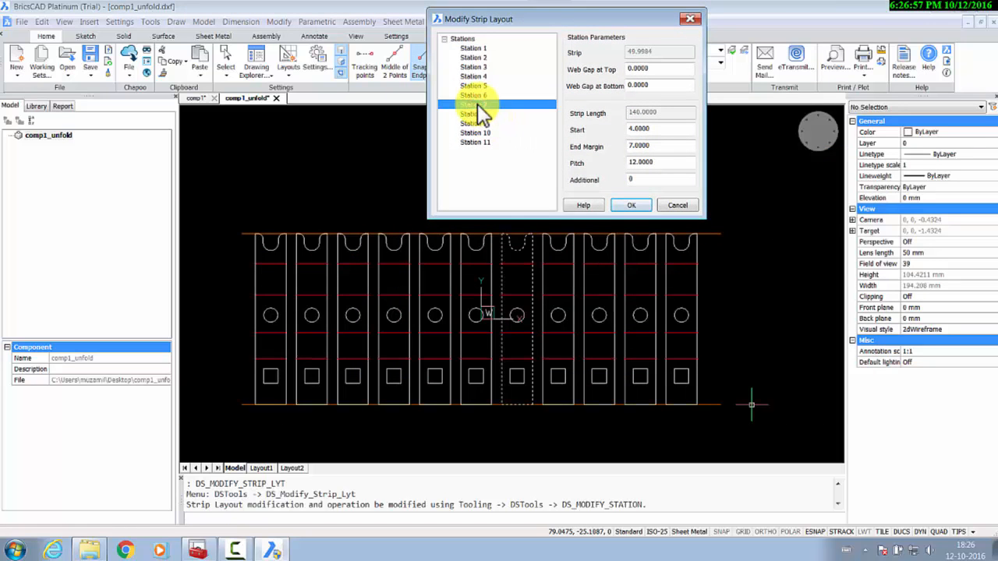
pyautogui.rightClick(475, 105)
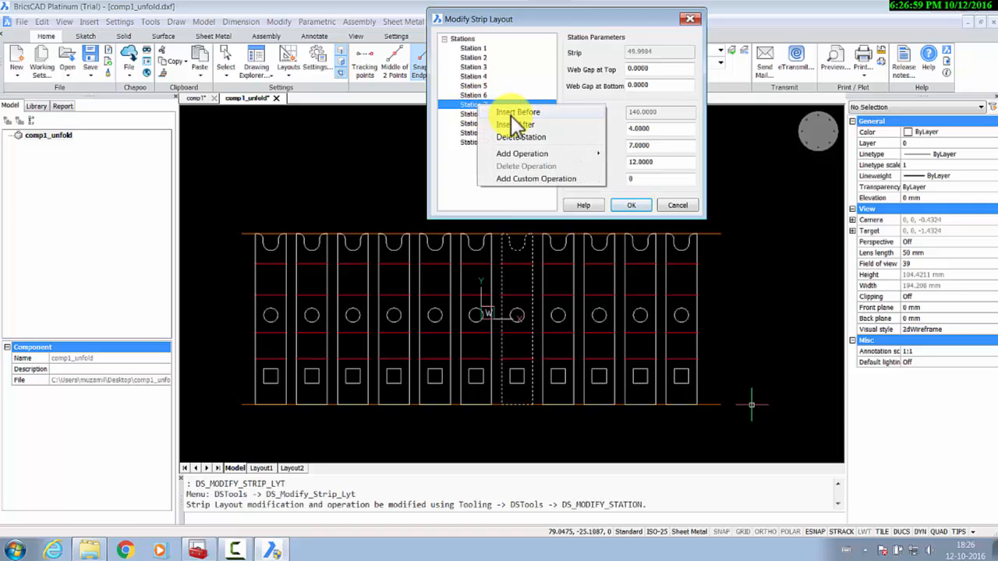
pyautogui.click(514, 125)
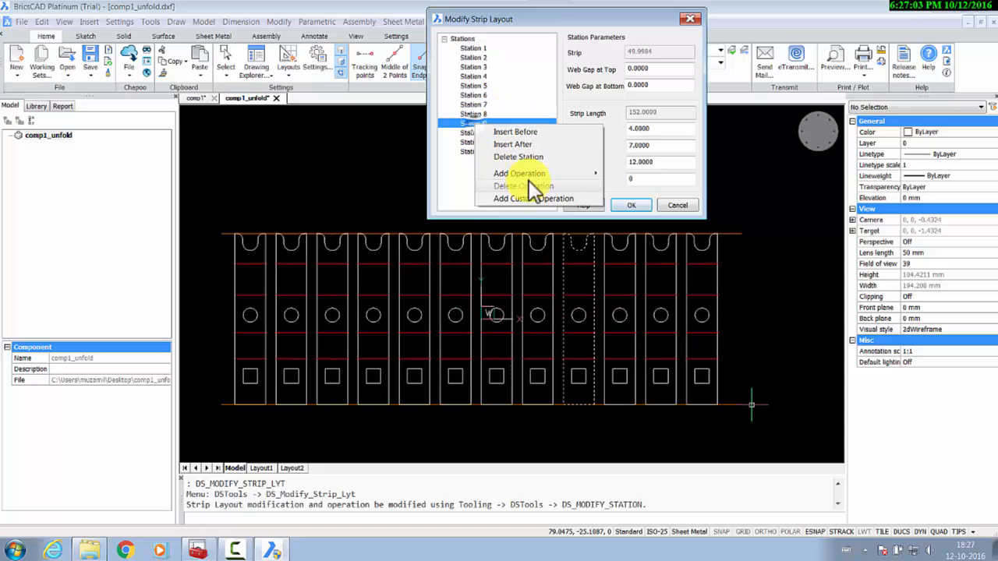
pyautogui.click(513, 143)
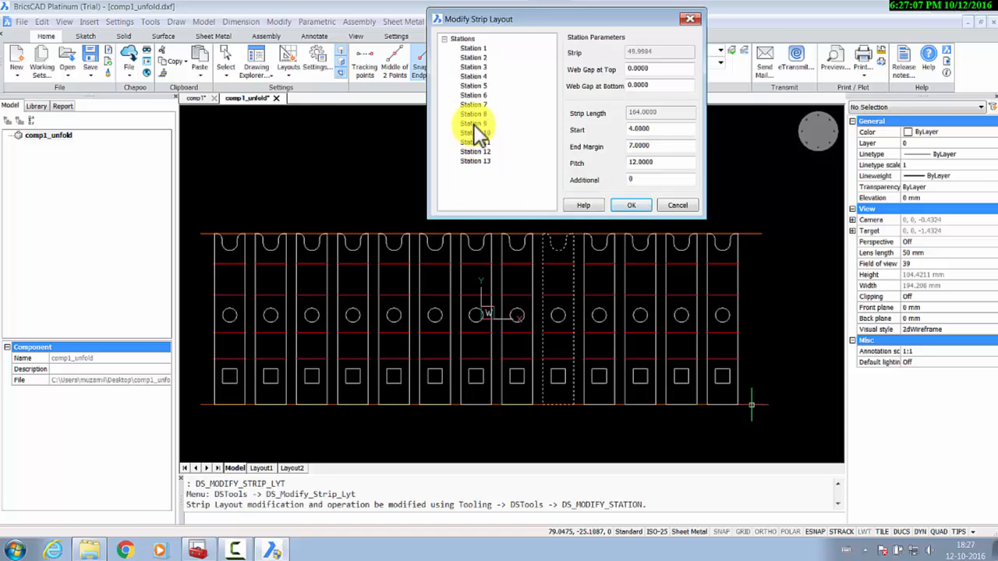
# - Delete Station 9 from the strip layout and confirm the removal
pyautogui.rightClick(473, 123)
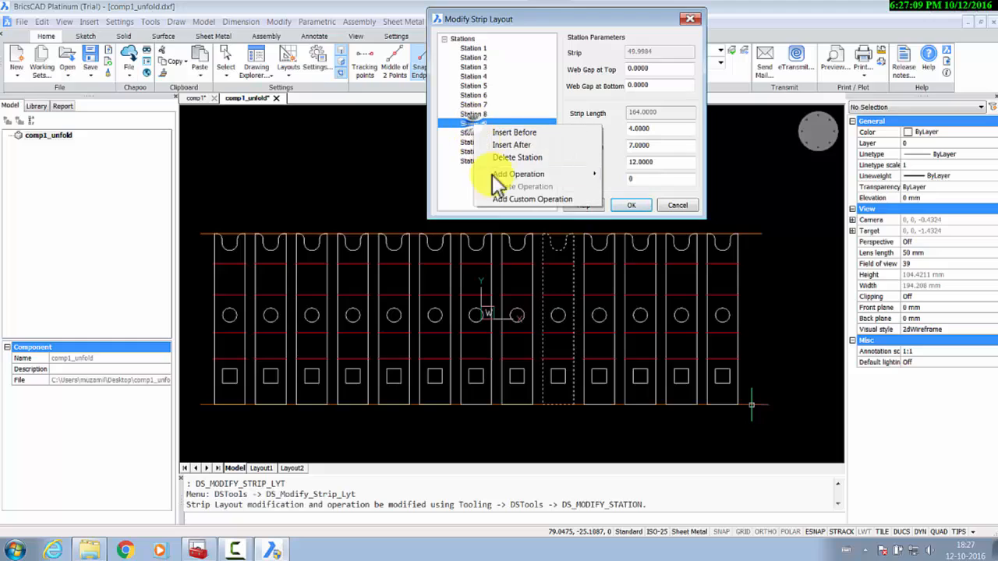
pyautogui.click(517, 155)
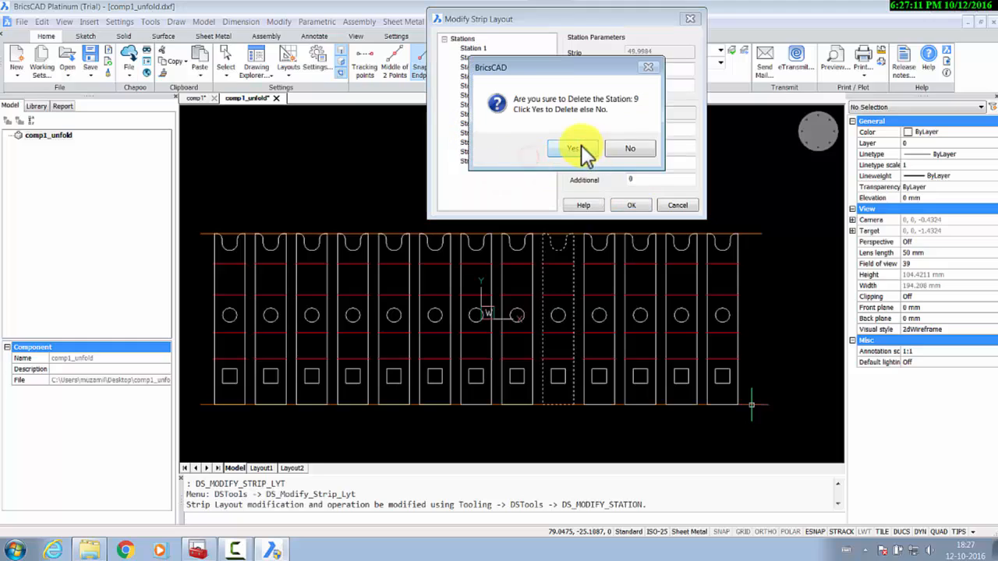
pyautogui.click(574, 148)
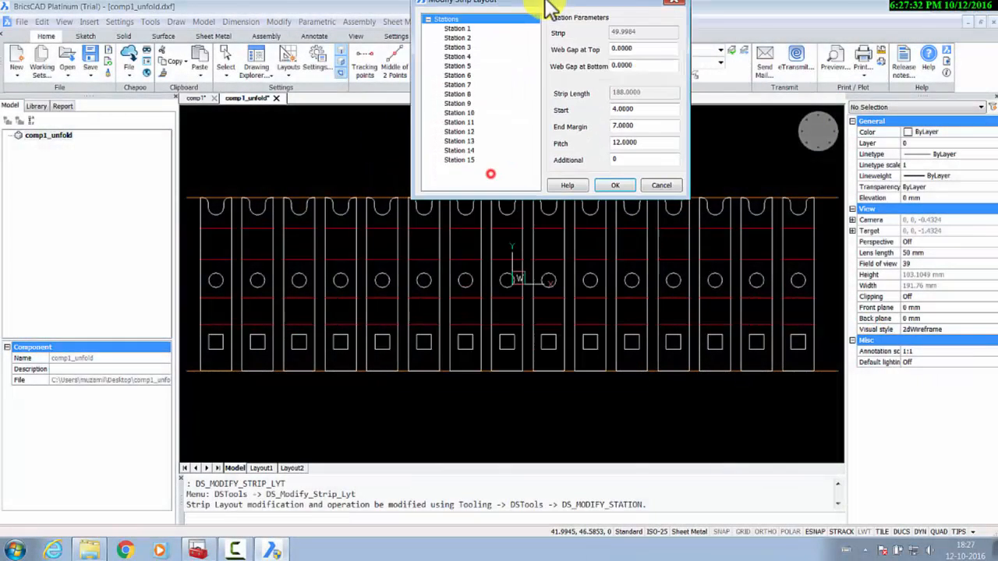
pyautogui.rightClick(456, 32)
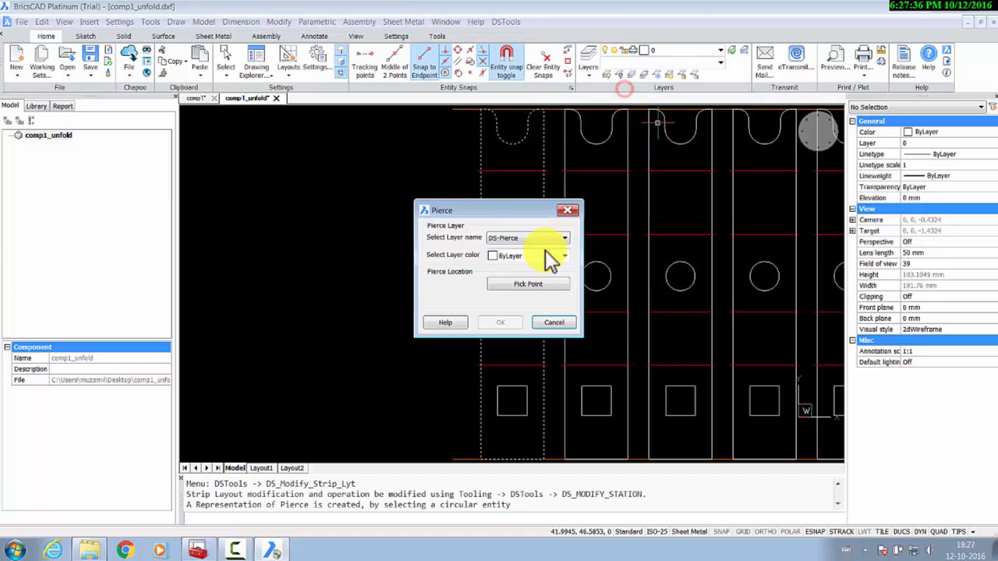
# - Pierce the circle and square holes on Station 1 and add two pilot holes on Station 2
pyautogui.click(499, 321)
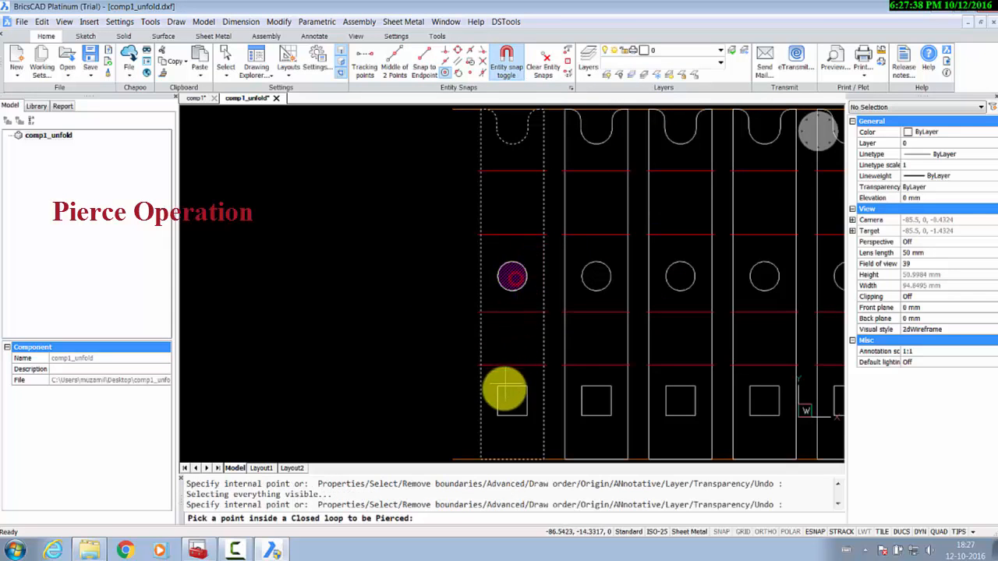
pyautogui.click(505, 390)
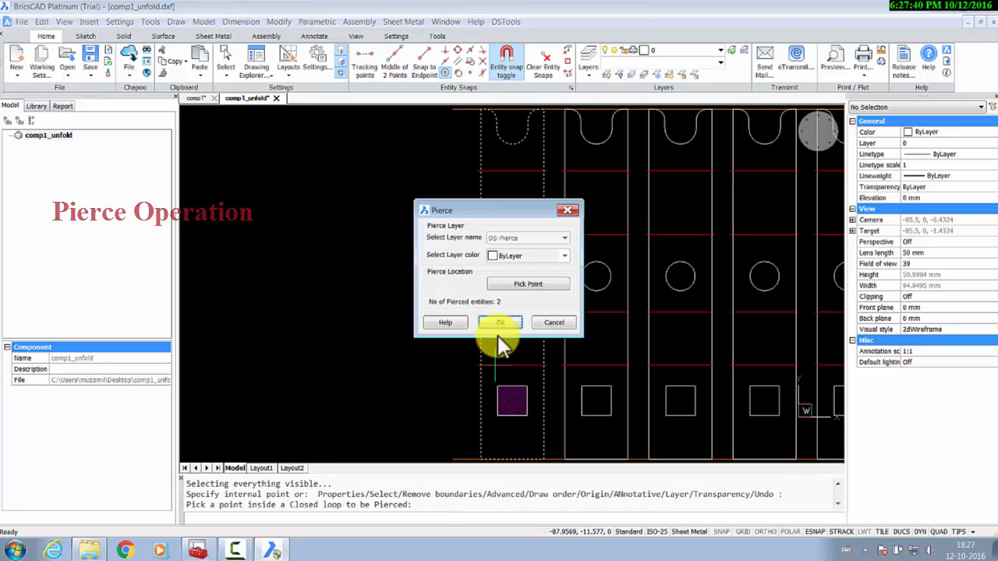
pyautogui.click(499, 322)
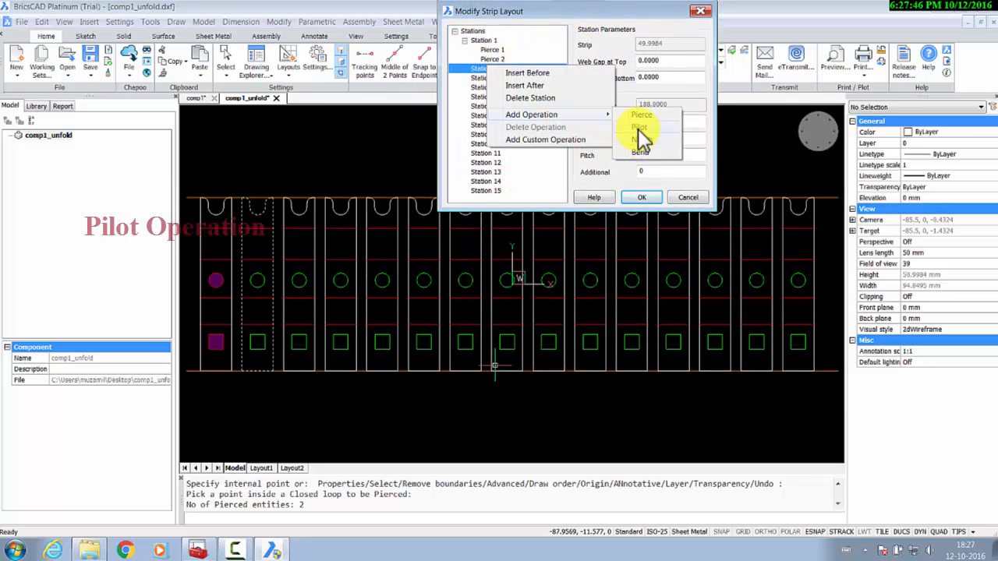
pyautogui.click(640, 116)
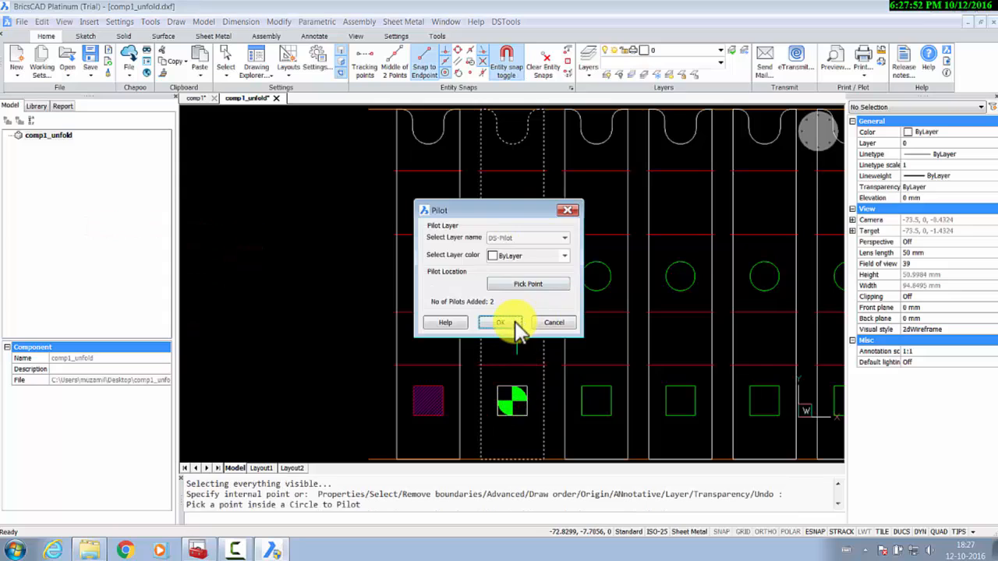
pyautogui.click(499, 323)
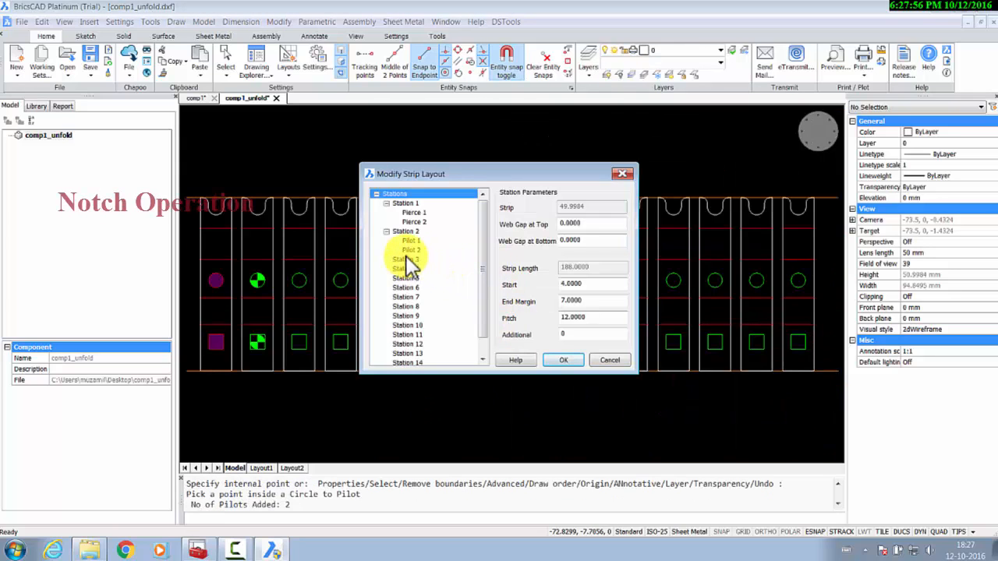
# - Add a notch operation inside the closed loop on Station 3 and another on Station 4
pyautogui.rightClick(409, 259)
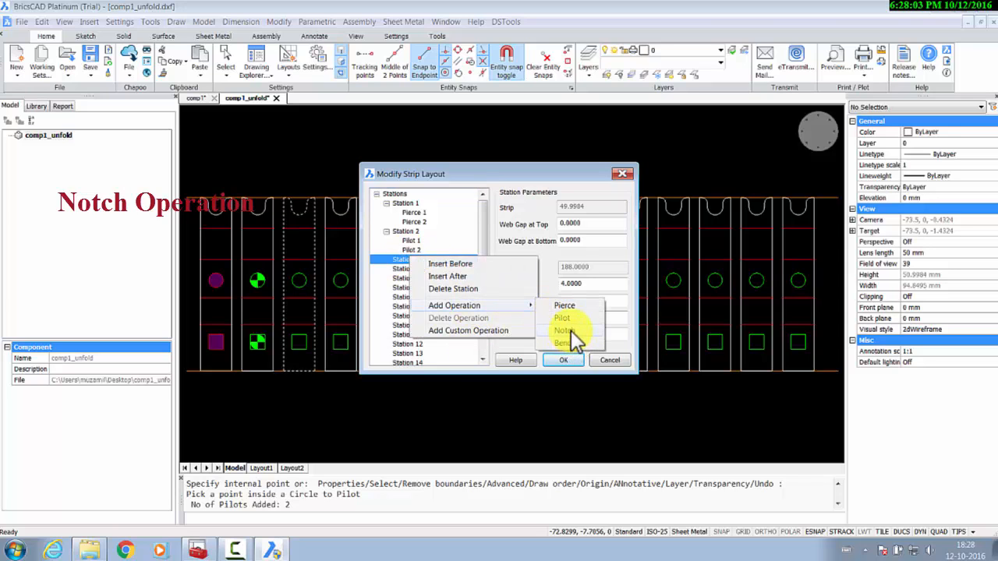
pyautogui.click(562, 331)
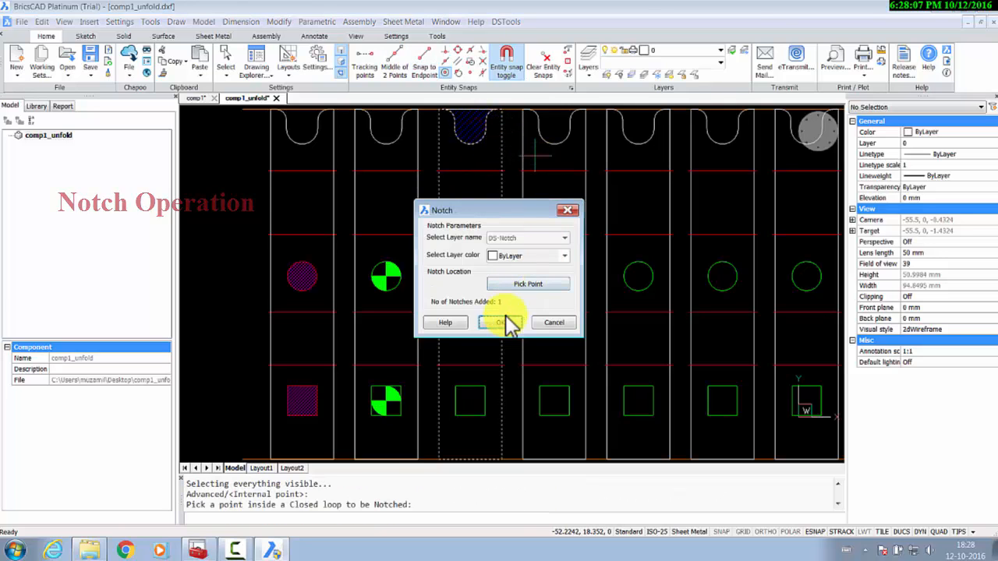
pyautogui.click(499, 321)
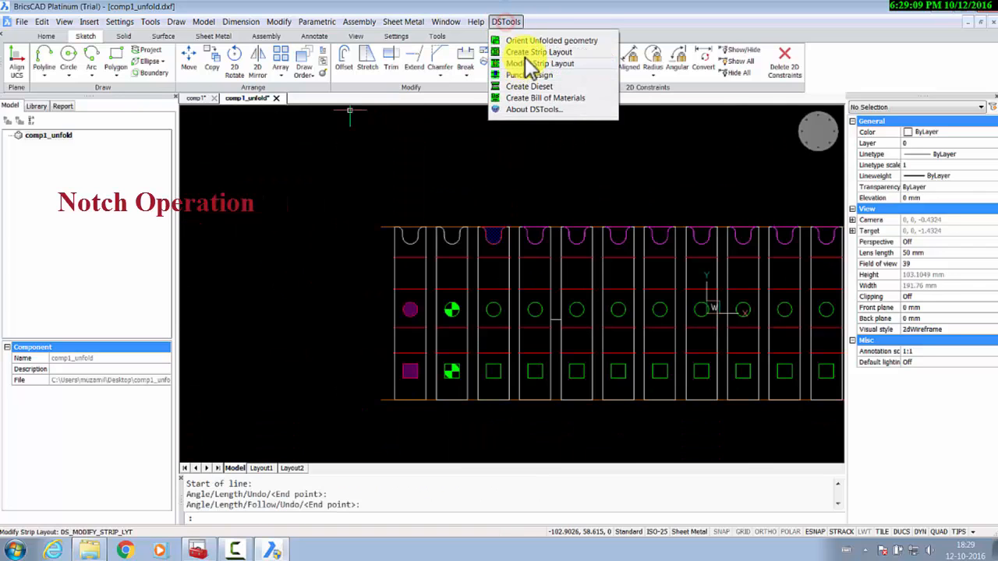
pyautogui.click(539, 63)
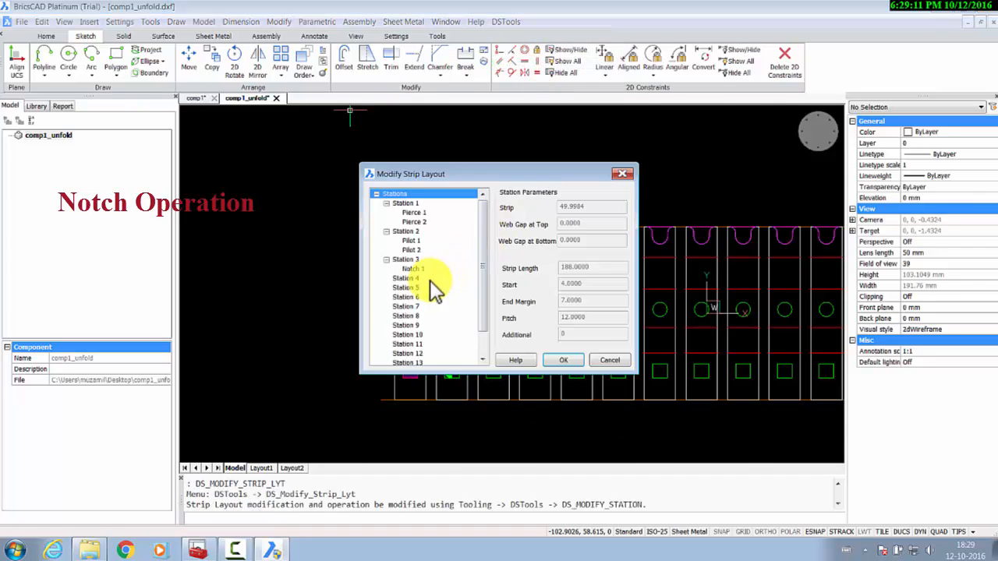
pyautogui.click(563, 358)
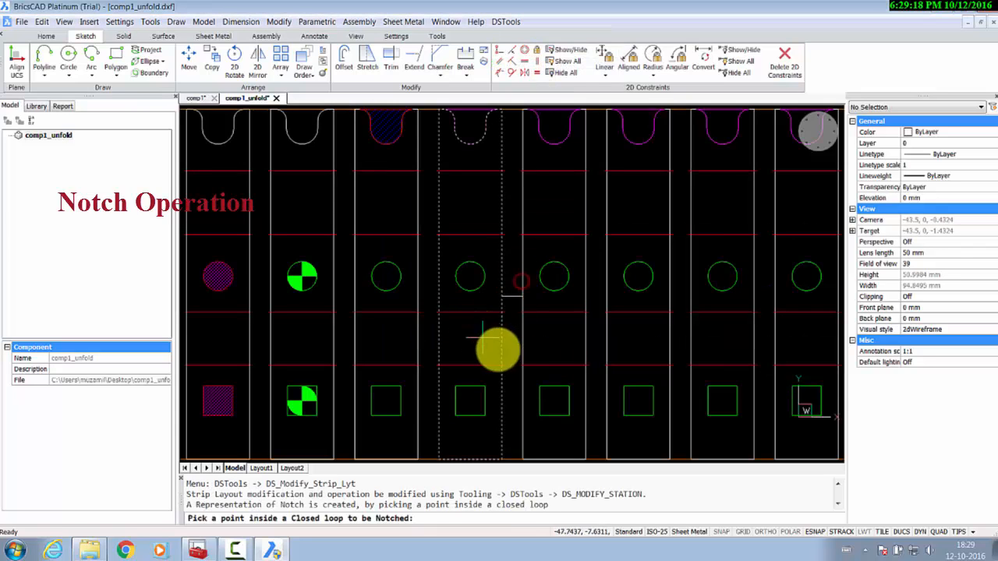
pyautogui.click(498, 349)
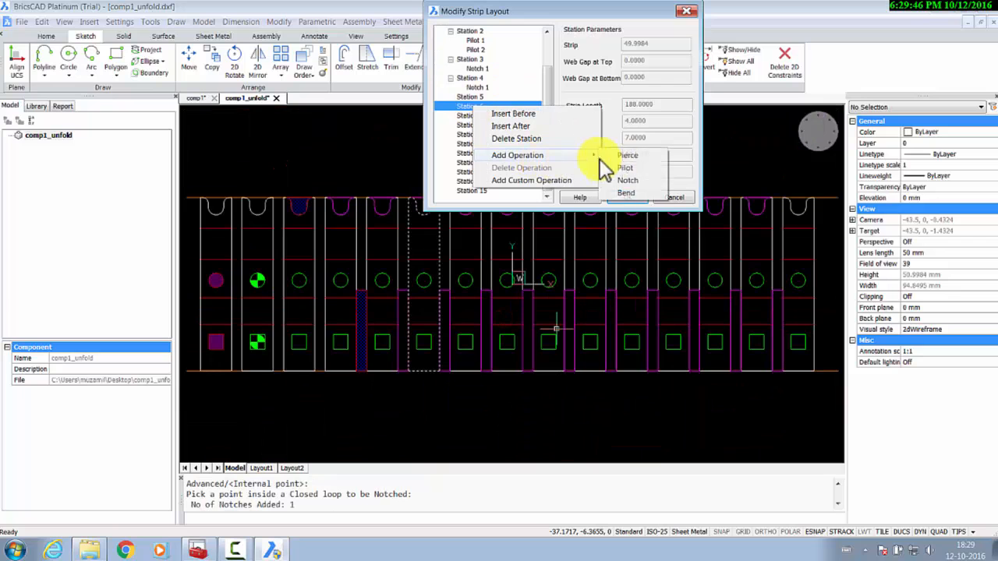
# - Add a pilot operation on the station using two picked circles
pyautogui.click(623, 168)
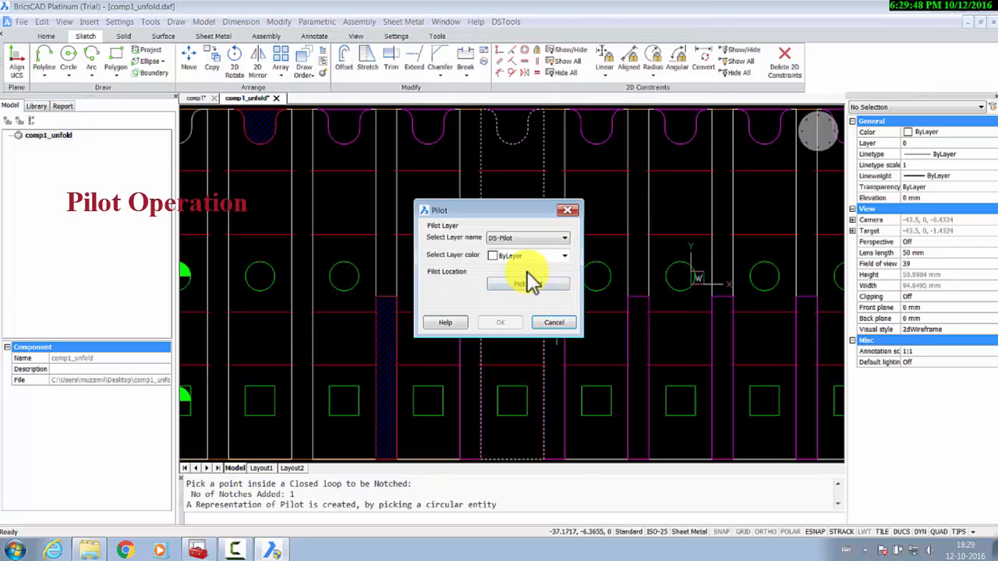
pyautogui.click(499, 321)
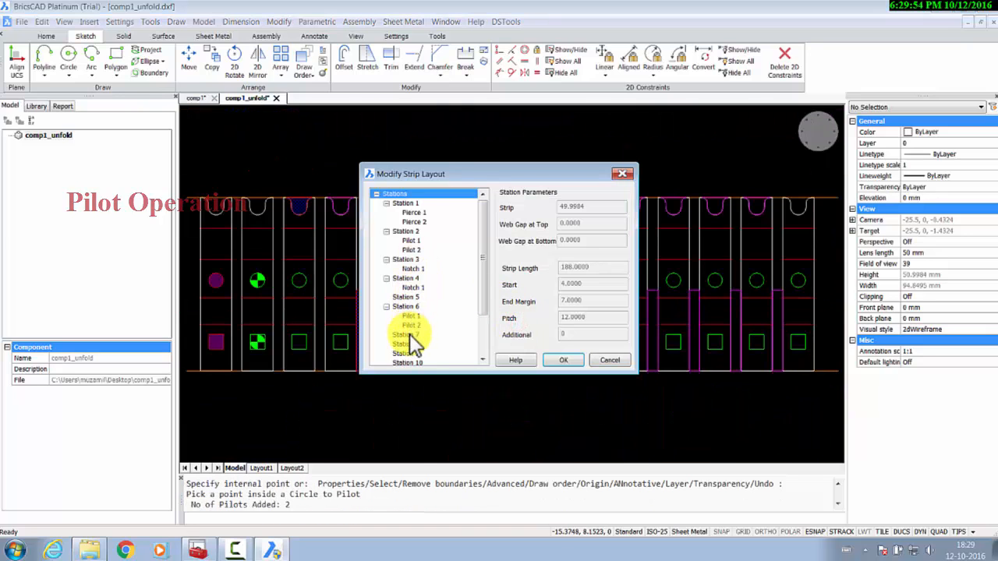
# - Add a bend operation on Station 7 from one selected bend line and accept the strip layout
pyautogui.rightClick(405, 333)
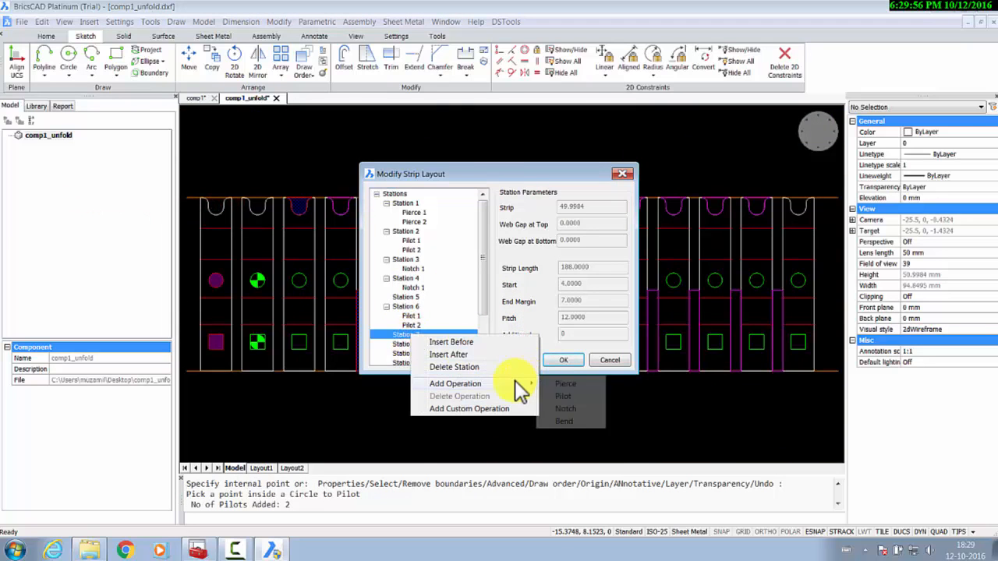
pyautogui.click(564, 421)
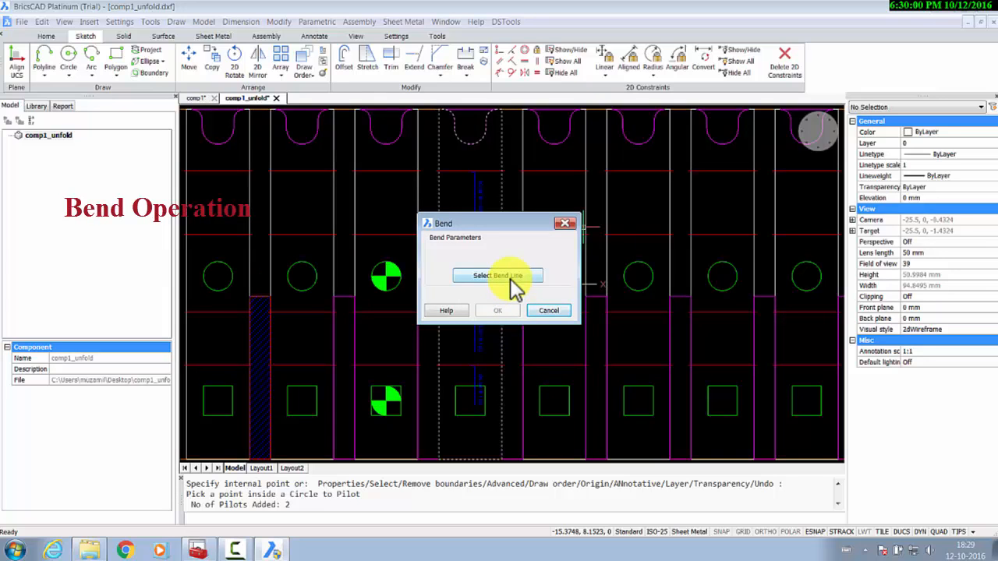
pyautogui.click(497, 275)
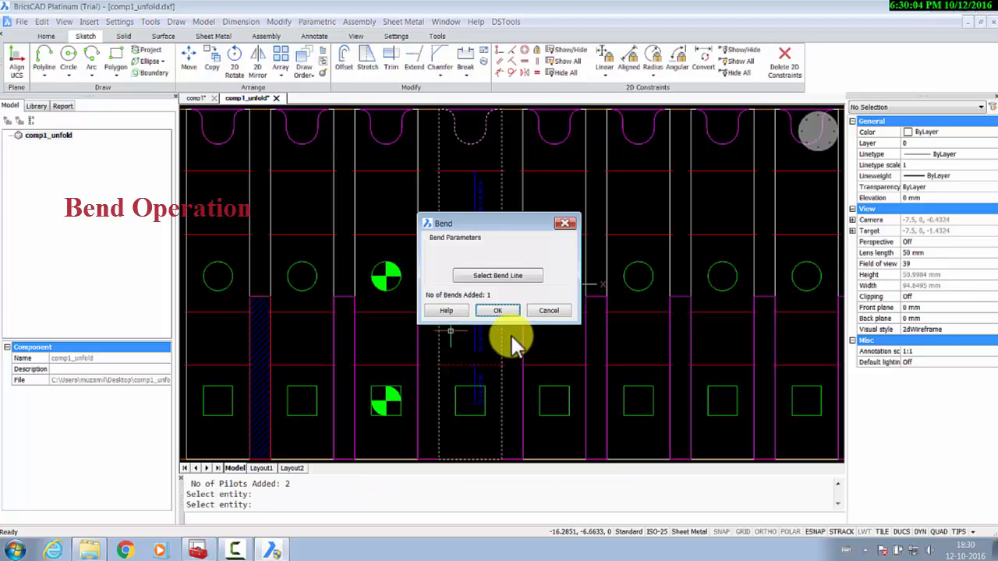
pyautogui.click(497, 310)
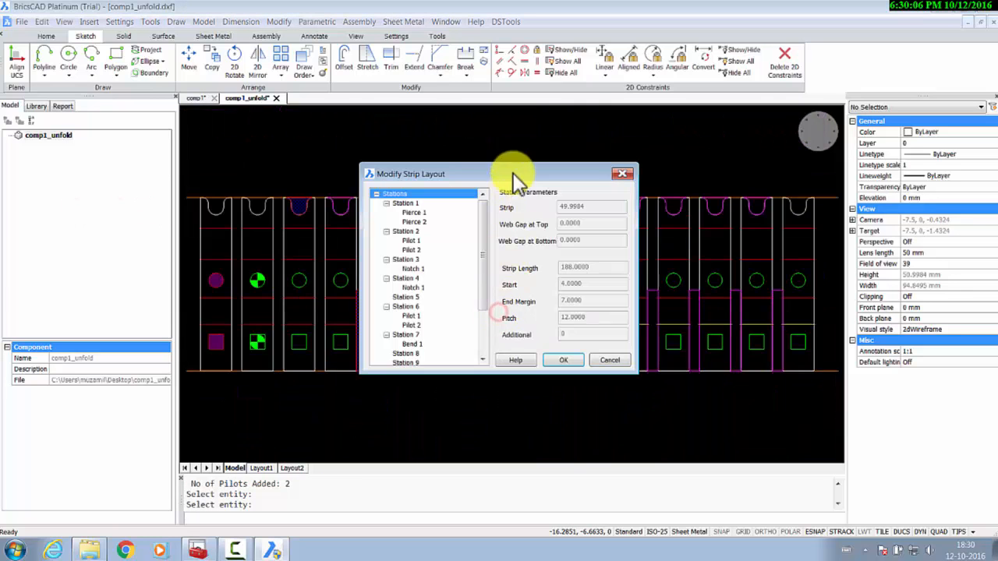
pyautogui.click(563, 359)
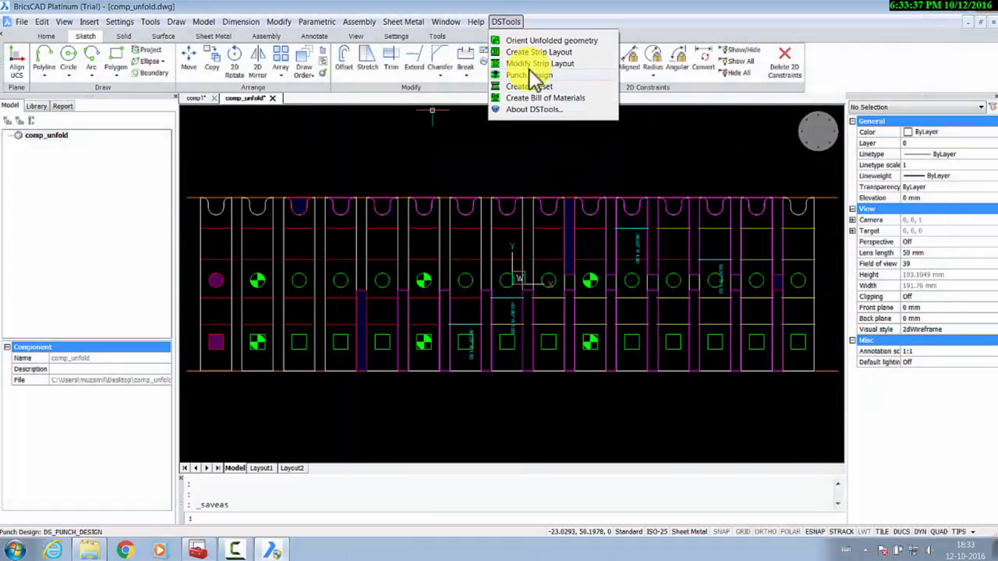
# - Design the twelve punches for the strip with a punch height of 55
pyautogui.click(532, 75)
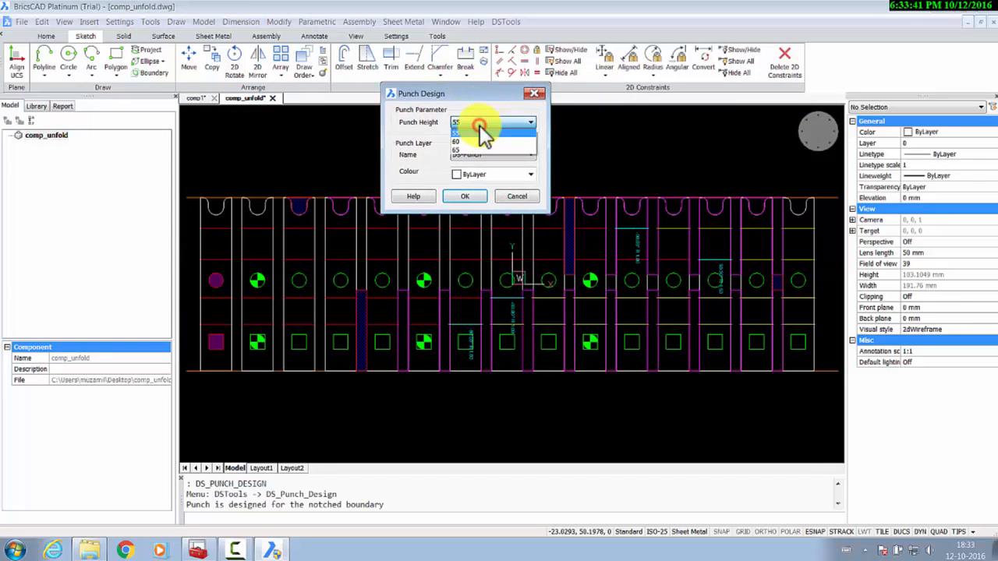
pyautogui.click(458, 131)
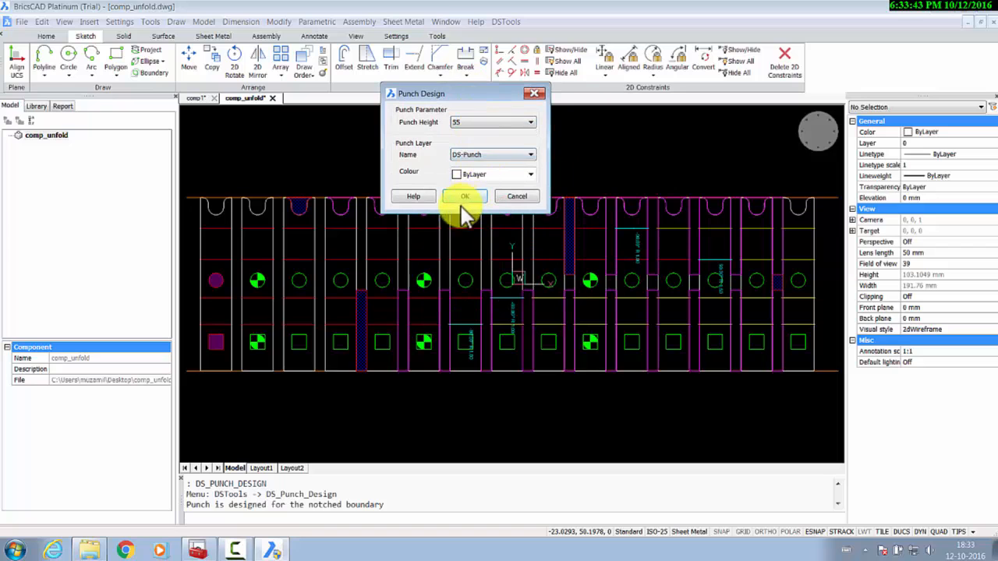
pyautogui.click(465, 196)
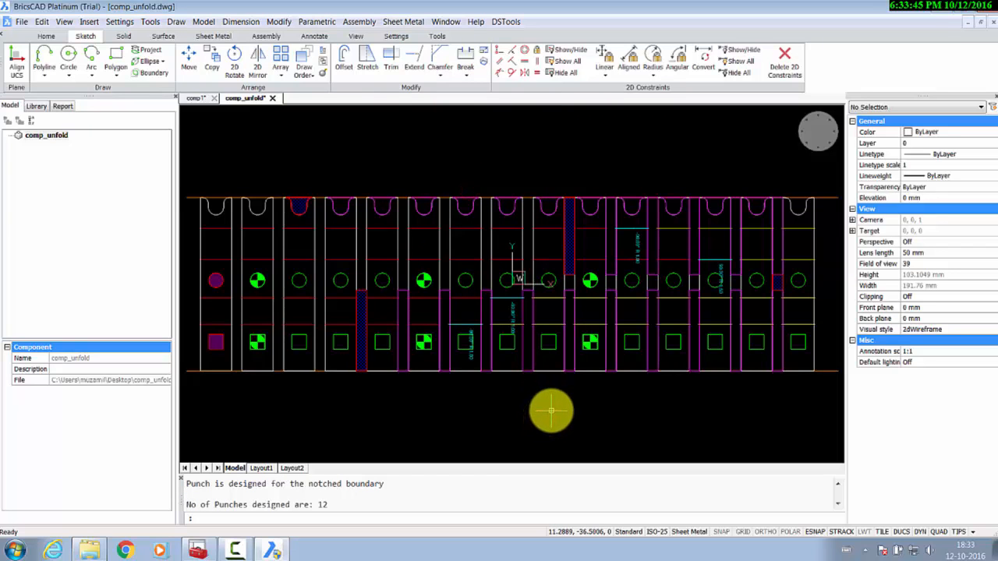
pyautogui.moveTo(806, 137)
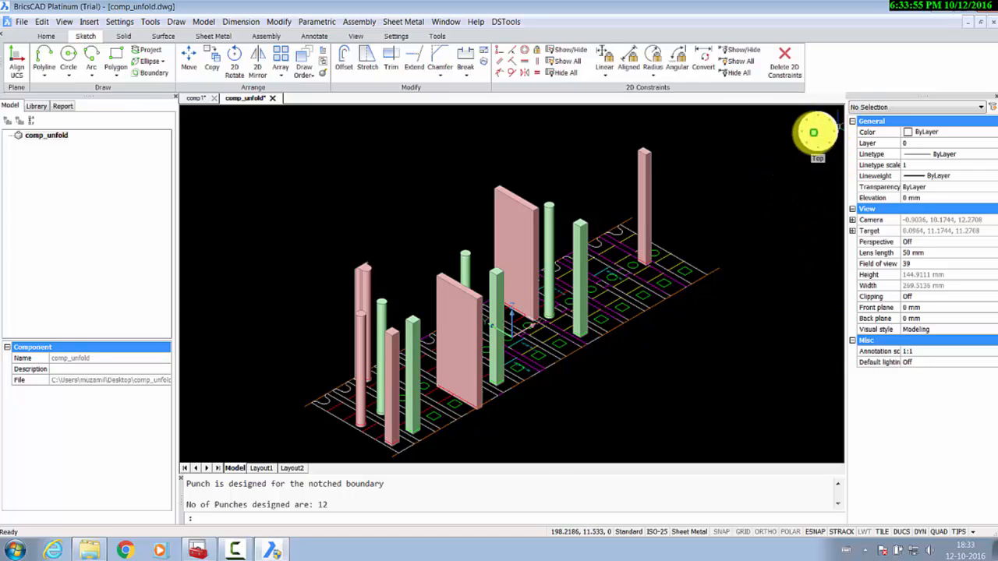
# - Orbit the 3D strip layout to inspect the twelve punches standing above it
pyautogui.moveTo(814, 132); pyautogui.dragTo(771, 281)
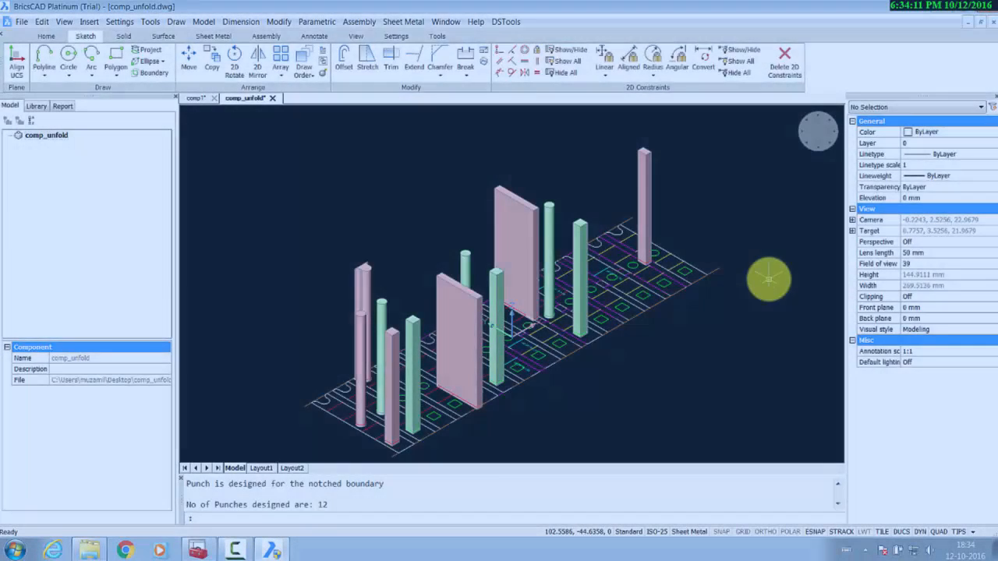
# - Create the die set via DSTools, confirming the DieSet Design parameters with punch height 55
pyautogui.click(387, 22)
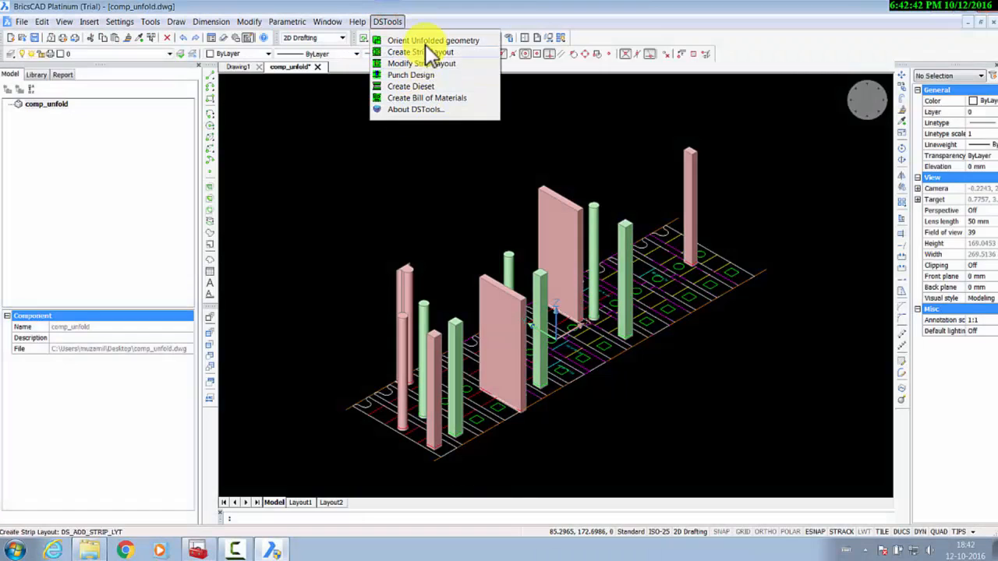
pyautogui.moveTo(412, 86)
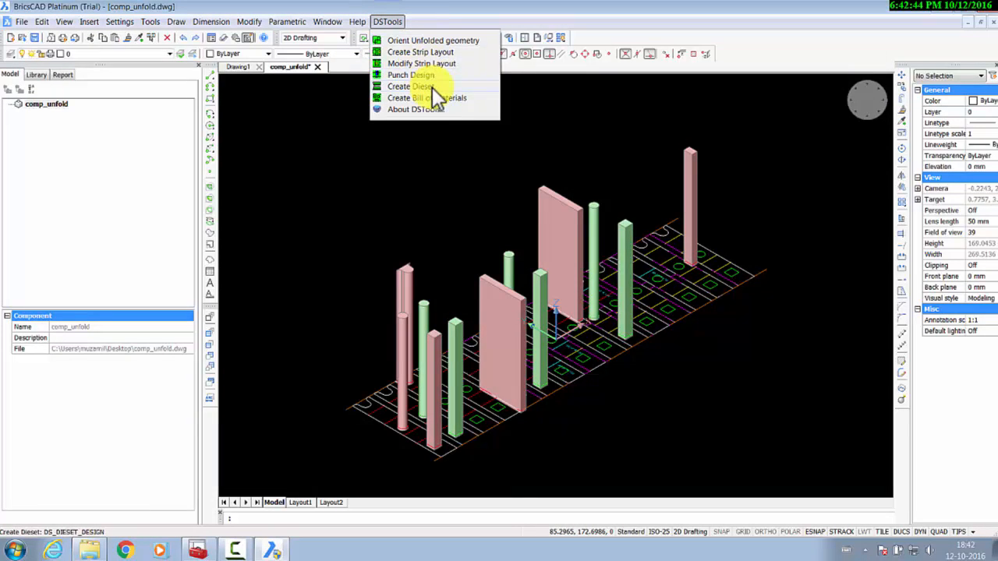
pyautogui.click(411, 86)
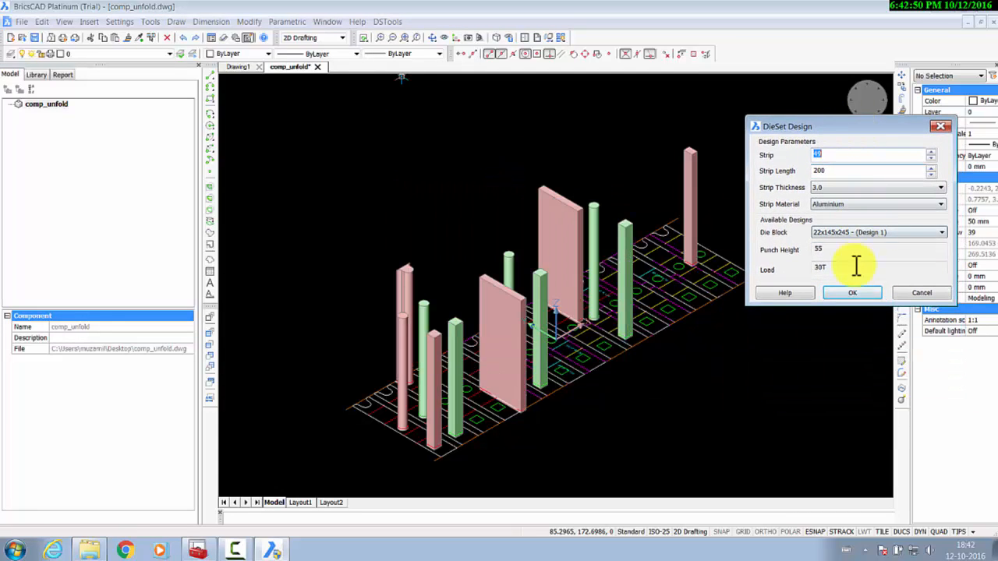
pyautogui.click(851, 294)
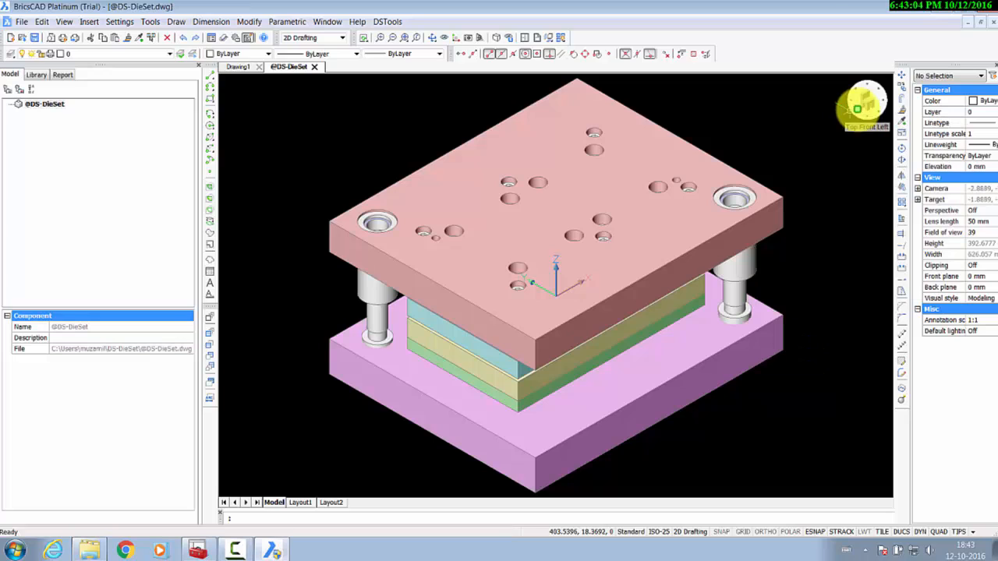
pyautogui.moveTo(861, 106)
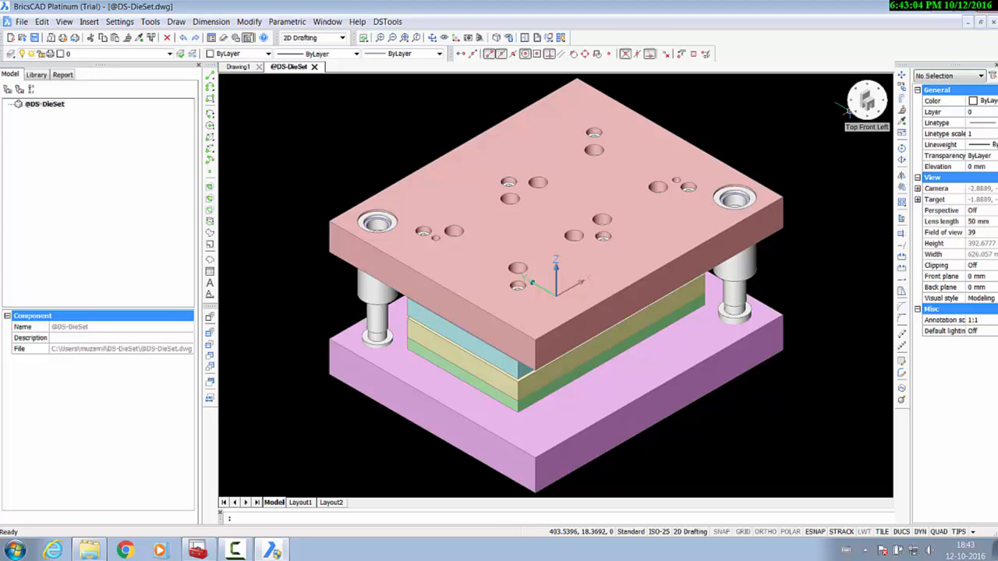
# - Review the generated DS-DieSet assembly and bring up the DSTools menu again
pyautogui.click(387, 22)
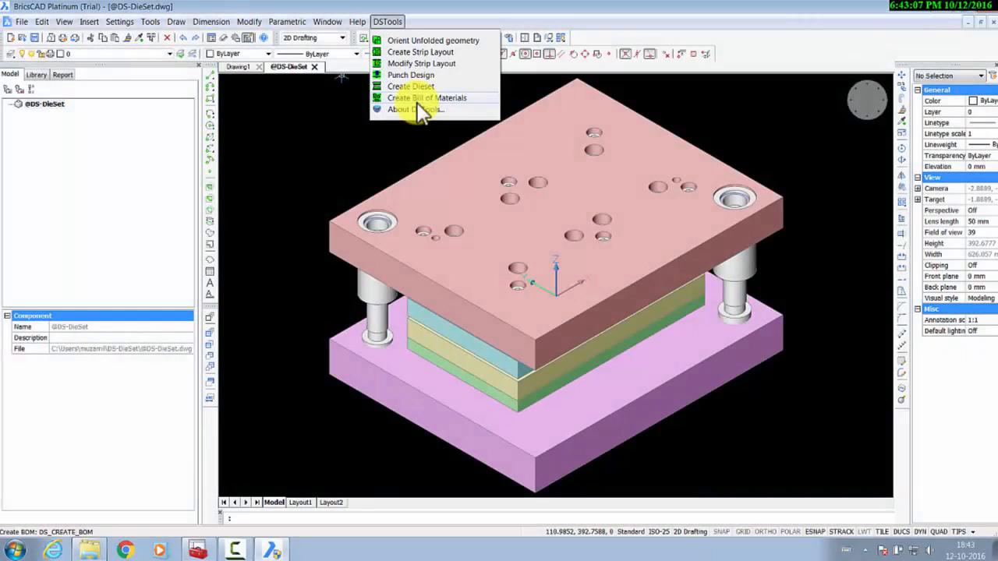
pyautogui.moveTo(428, 97)
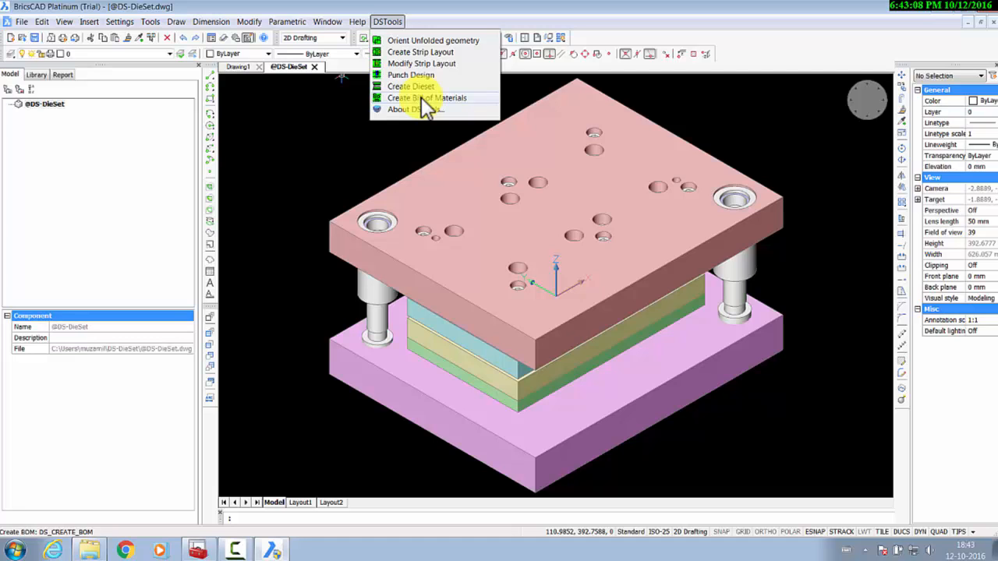
# - Create the bill of materials with production rate Medium and operation Cutting
pyautogui.click(427, 97)
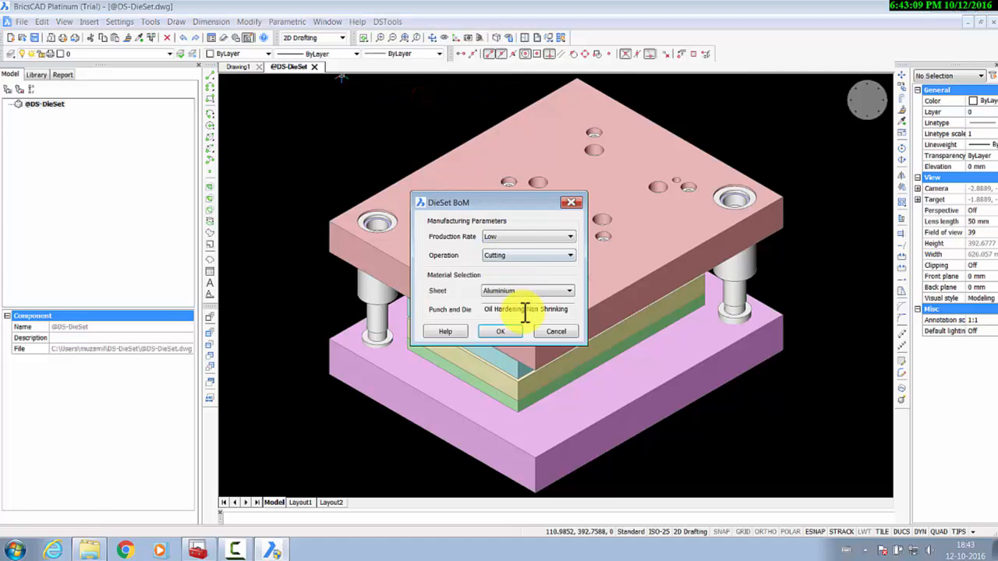
pyautogui.click(569, 237)
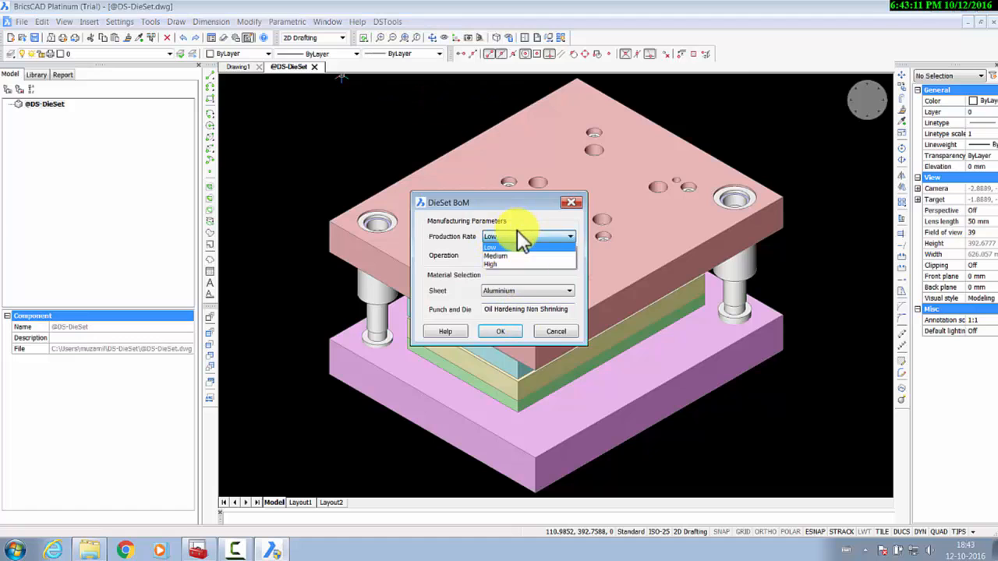
pyautogui.click(496, 256)
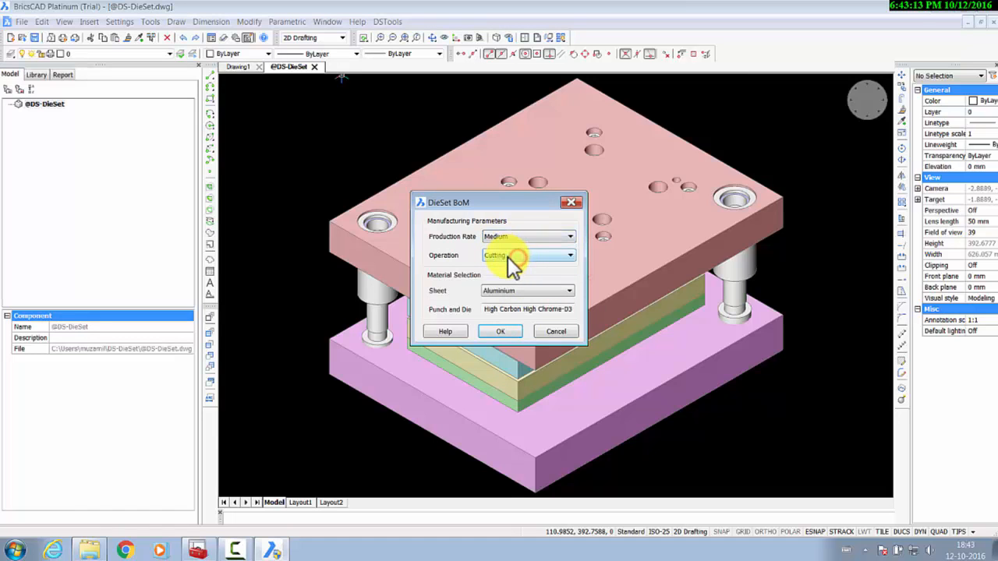
pyautogui.click(570, 255)
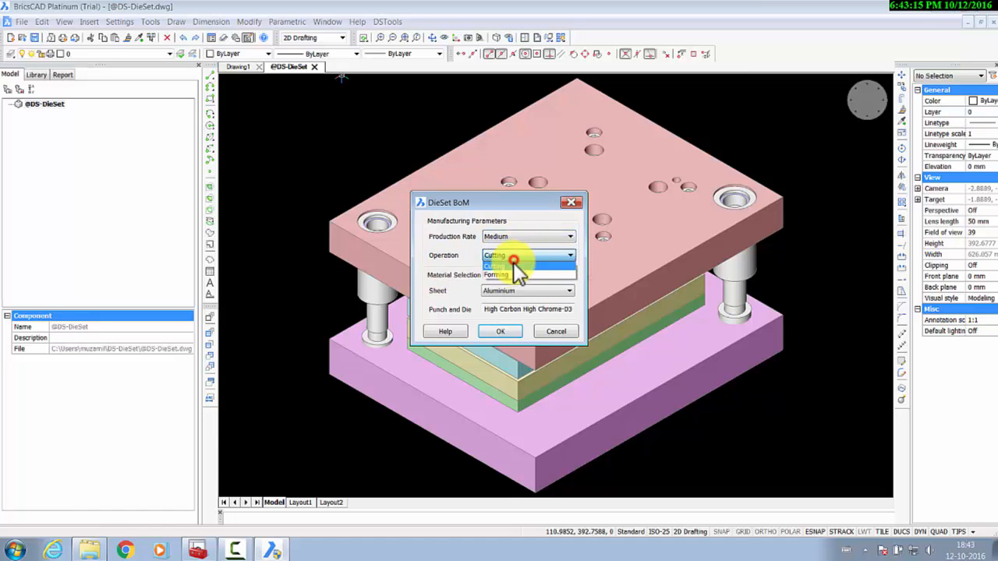
pyautogui.click(499, 330)
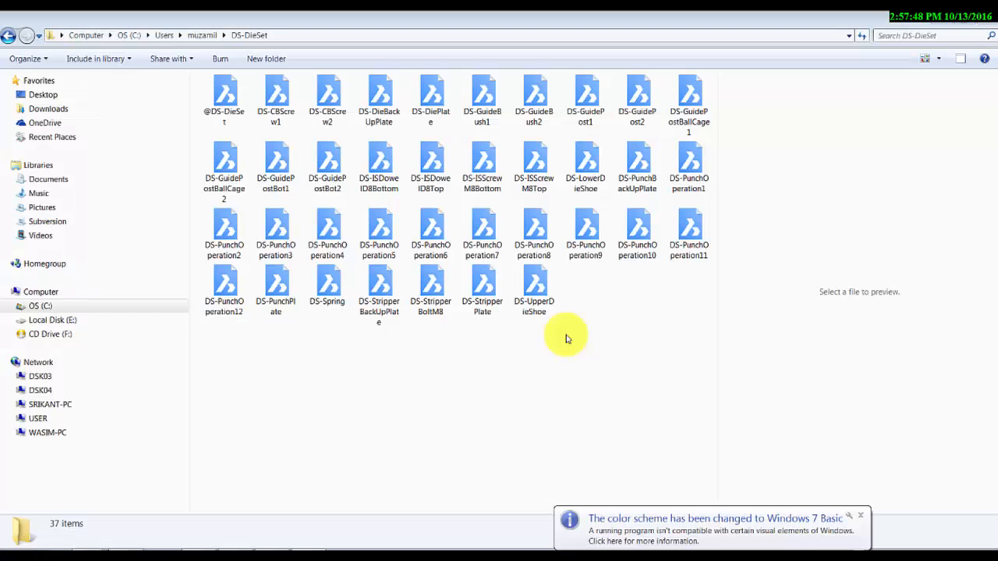
# - Open the DS-UpperDieShoe drawing with its views and hole table from Explorer
pyautogui.click(533, 288)
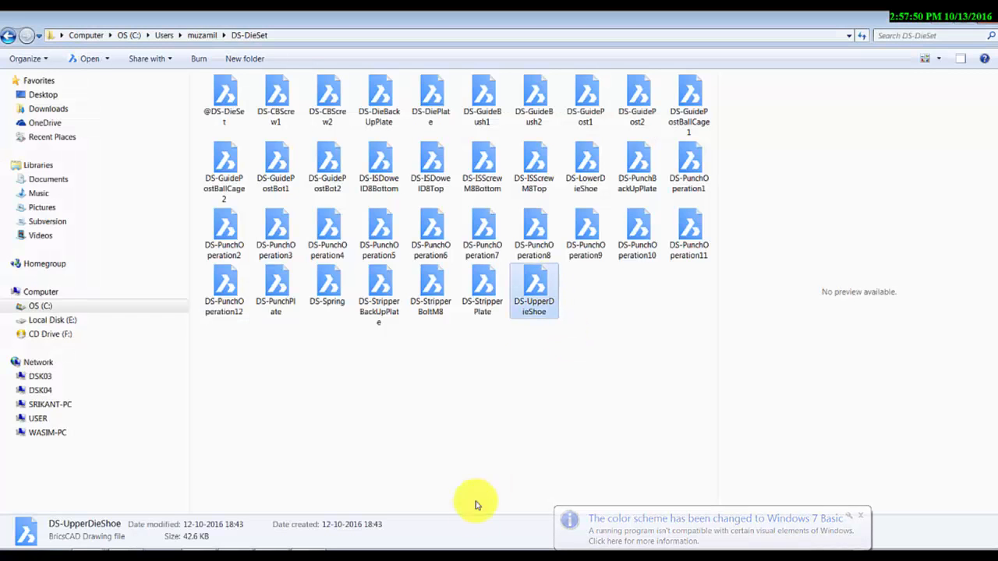
pyautogui.doubleClick(533, 288)
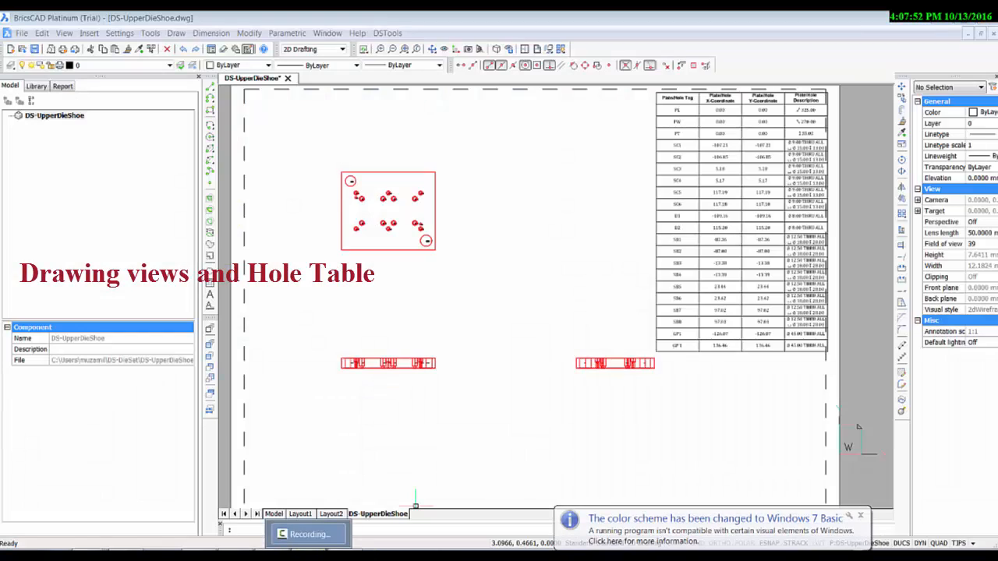